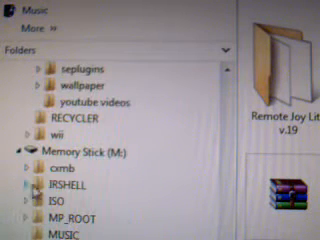
pyautogui.scroll(-3)
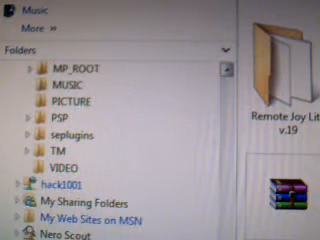